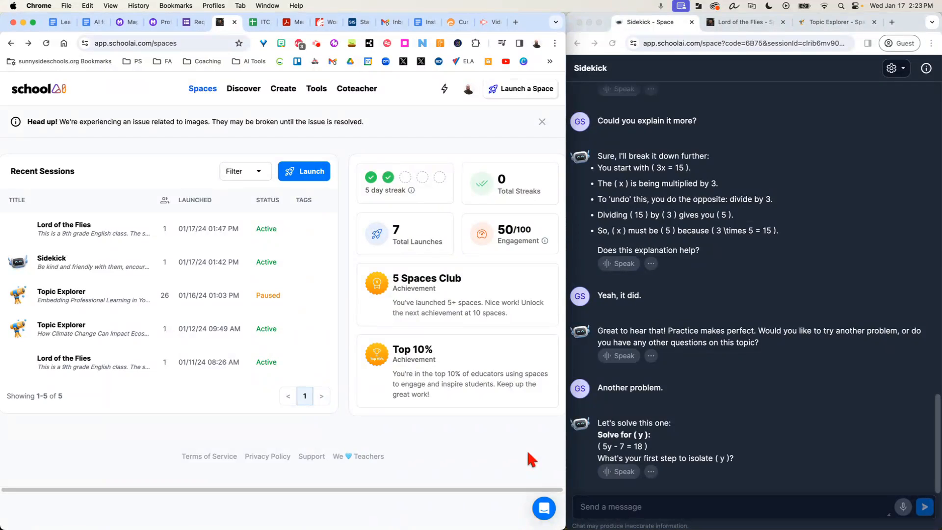
- Browse the teacher tools catalogue, then return to the recent sessions list
{"action": "left_click", "coordinate": [316, 88]}
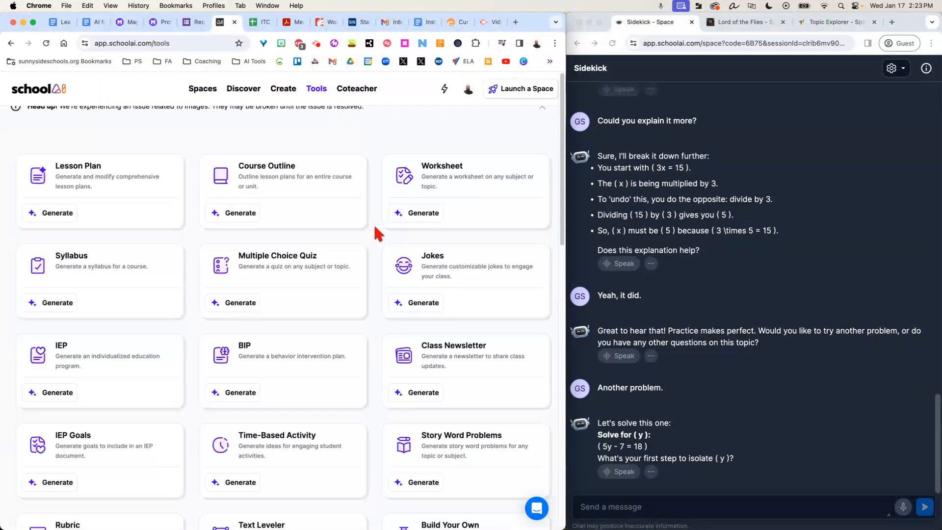
{"action": "scroll", "scroll_direction": "down", "scroll_amount": 3}
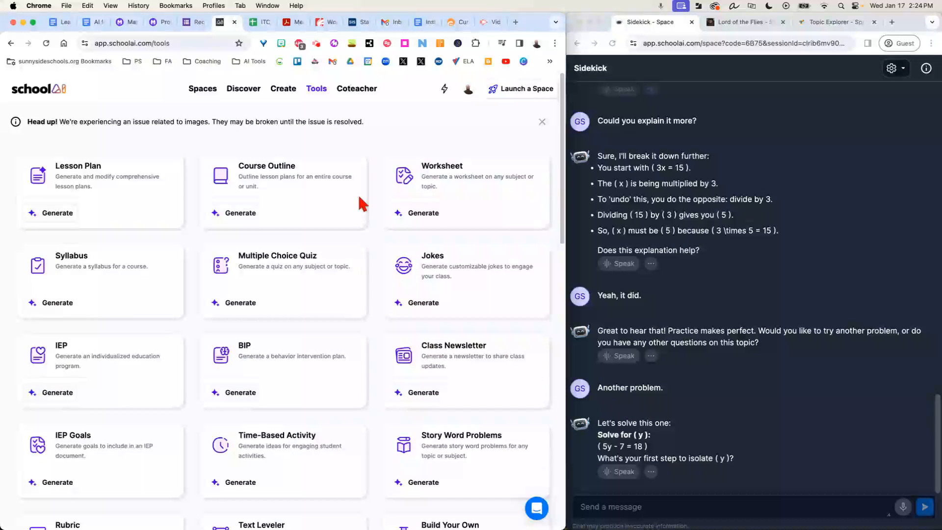
{"action": "left_click", "coordinate": [203, 89]}
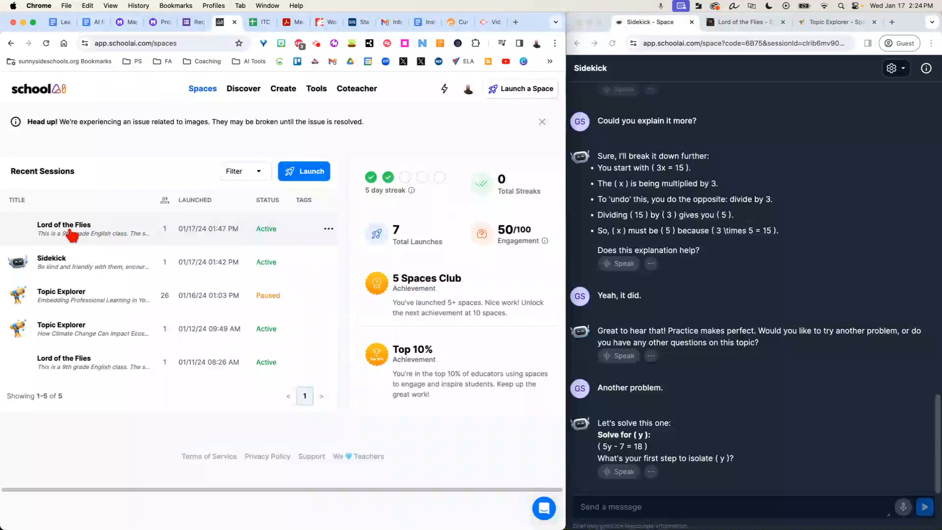
- Open the Lord of the Flies dashboard and save its class description and custom instructions
{"action": "left_click", "coordinate": [62, 224]}
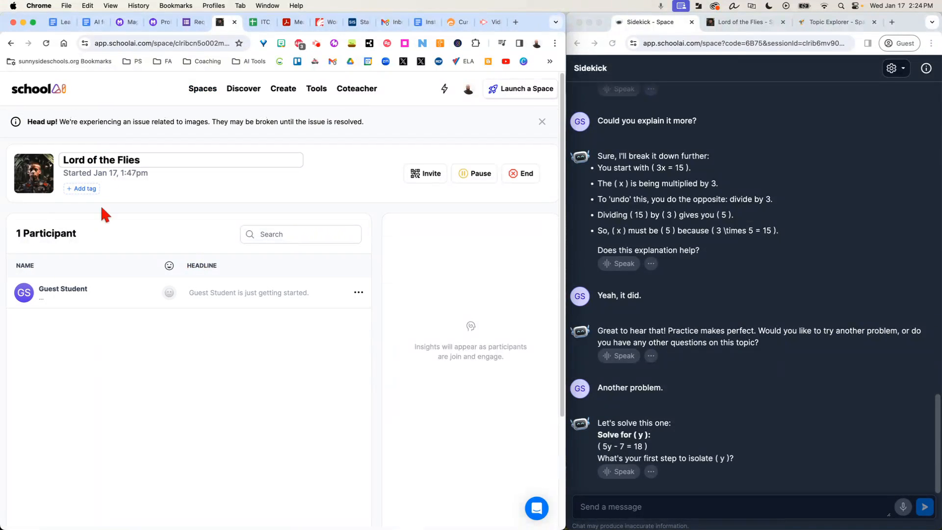
{"action": "scroll", "scroll_direction": "down", "scroll_amount": 3}
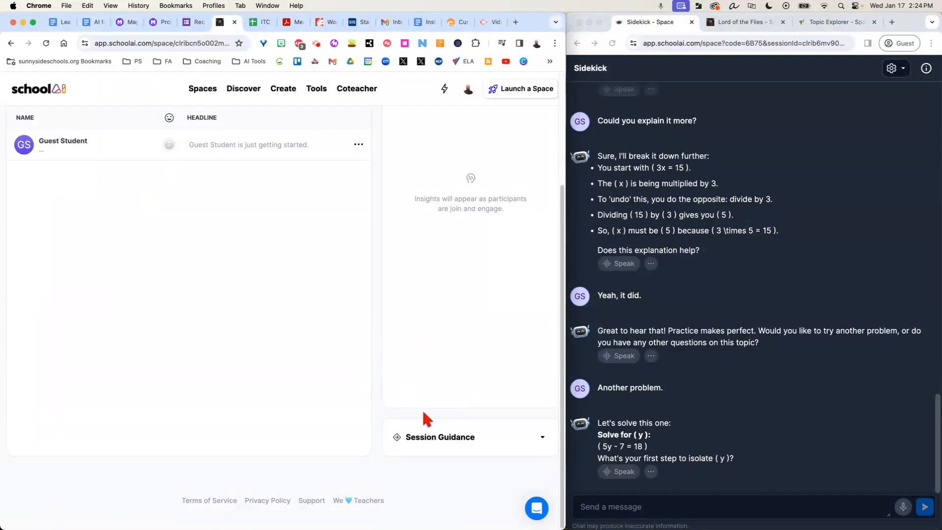
{"action": "left_click", "coordinate": [440, 437]}
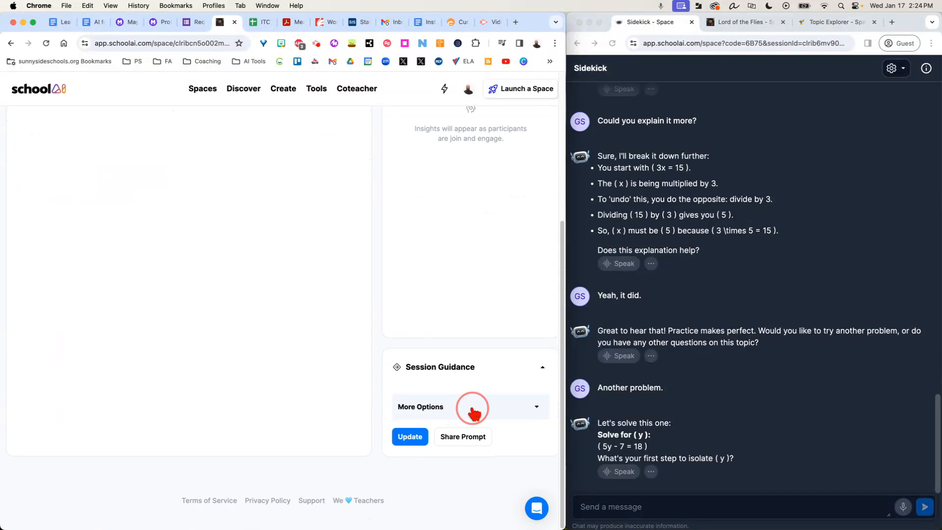
{"action": "left_click", "coordinate": [471, 407]}
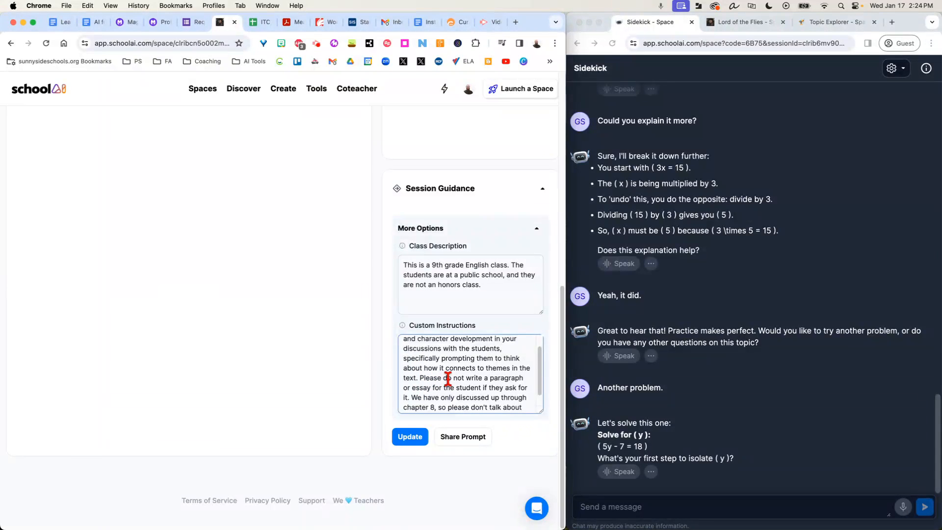
{"action": "scroll", "scroll_direction": "down", "scroll_amount": 3}
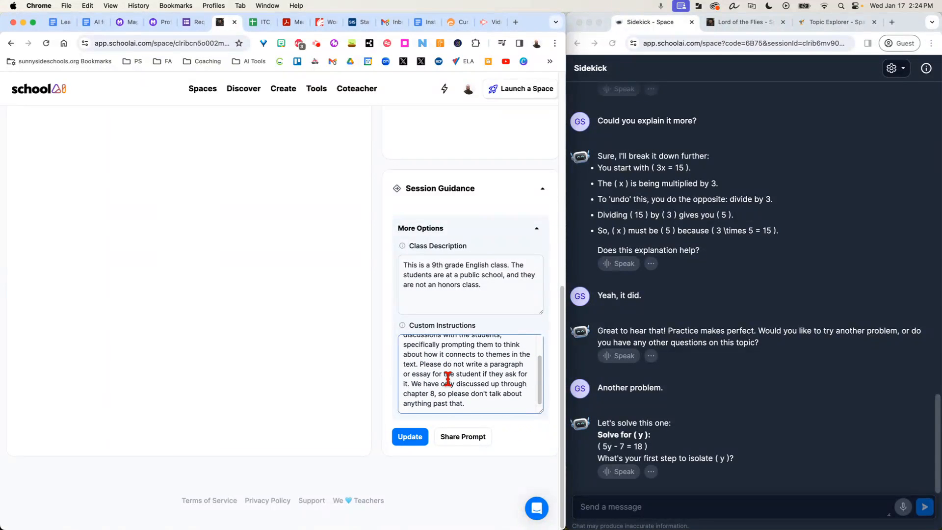
{"action": "mouse_move", "coordinate": [506, 444]}
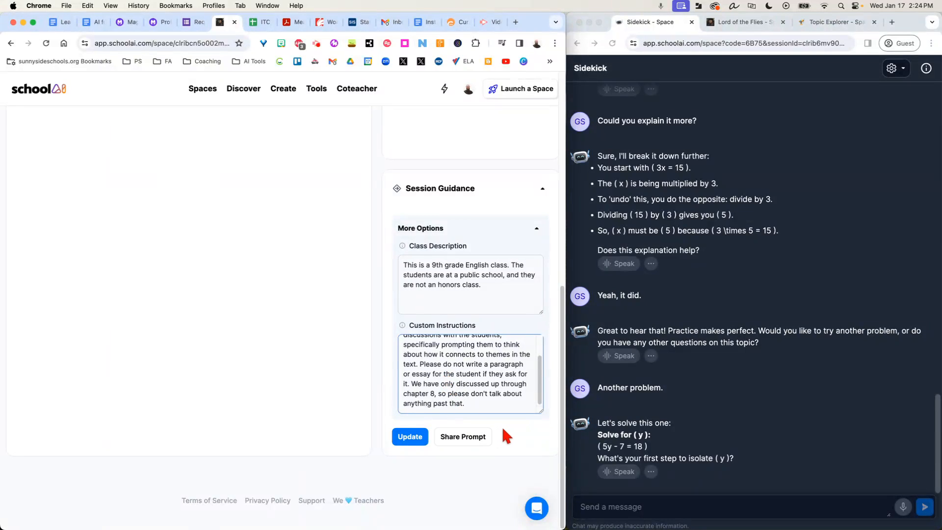
{"action": "left_click", "coordinate": [409, 436]}
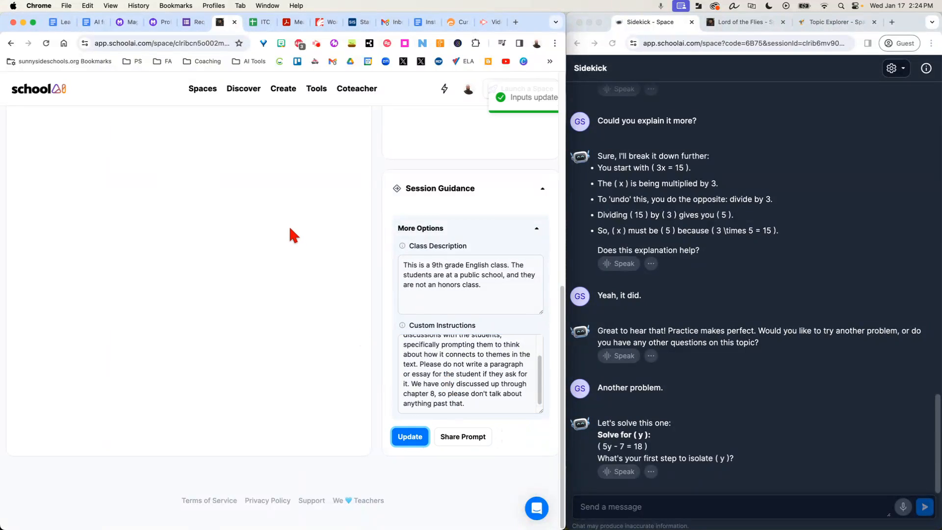
- In the Lord of the Flies student chat, send an answer that Ralph gets annoyed easily
{"action": "left_click", "coordinate": [409, 436]}
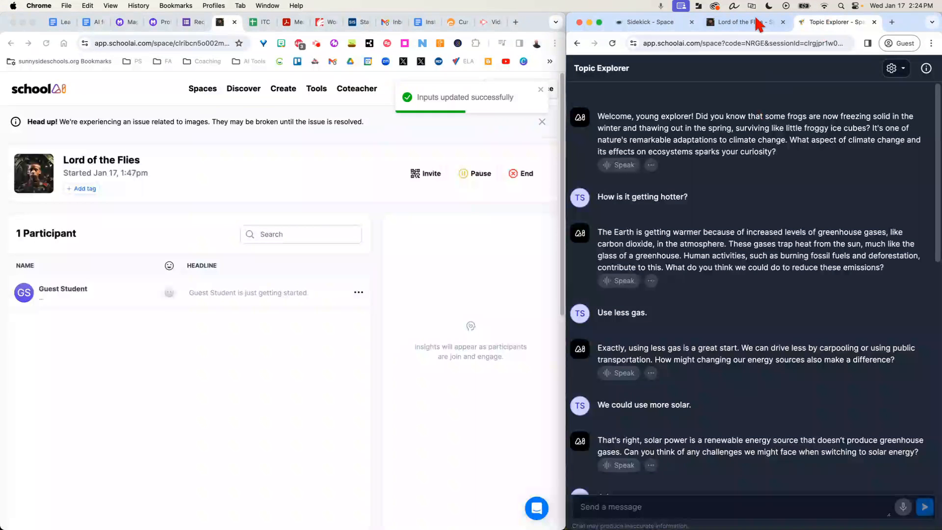
{"action": "left_click", "coordinate": [742, 22]}
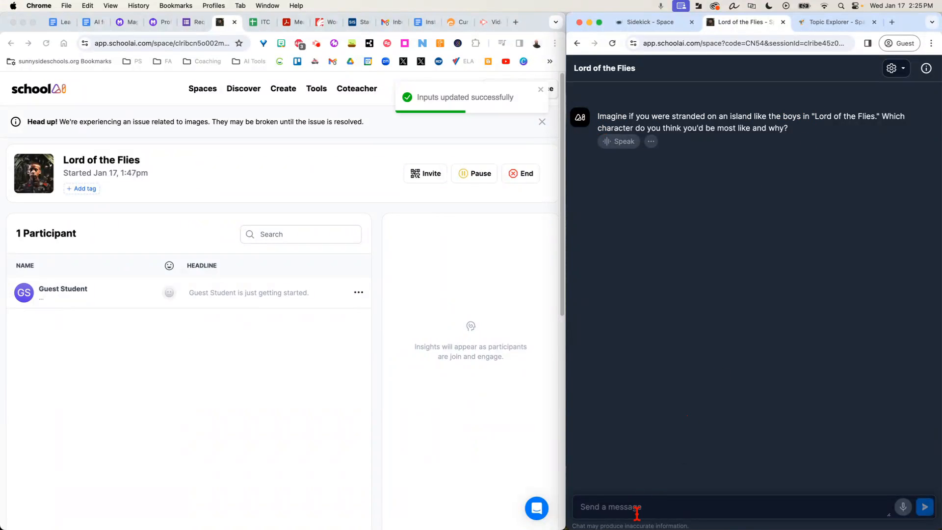
{"action": "type", "text": "Ralph because he gets"}
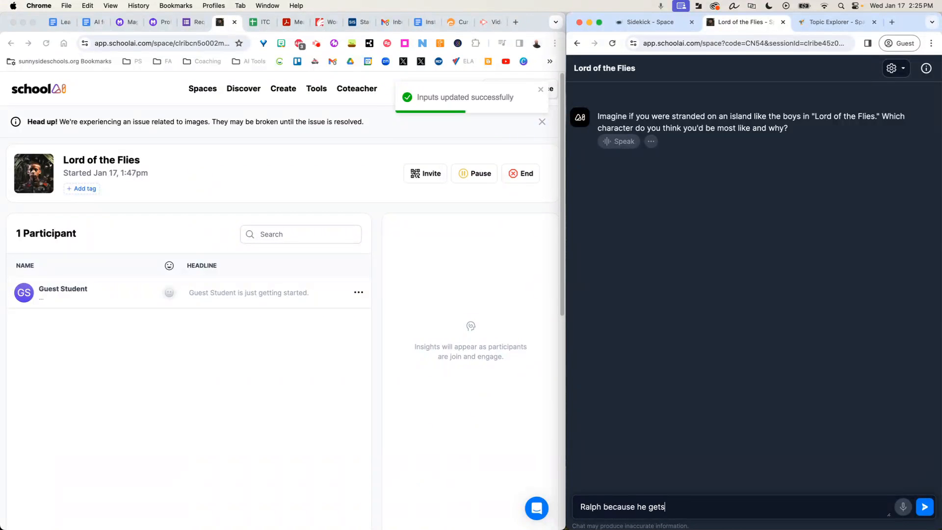
{"action": "type", "text": "annoyed easily"}
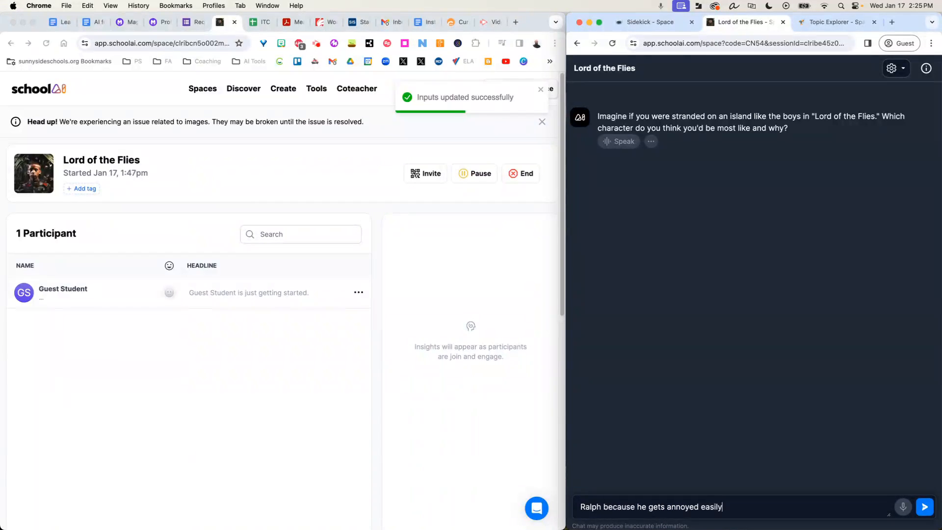
{"action": "left_click", "coordinate": [925, 507]}
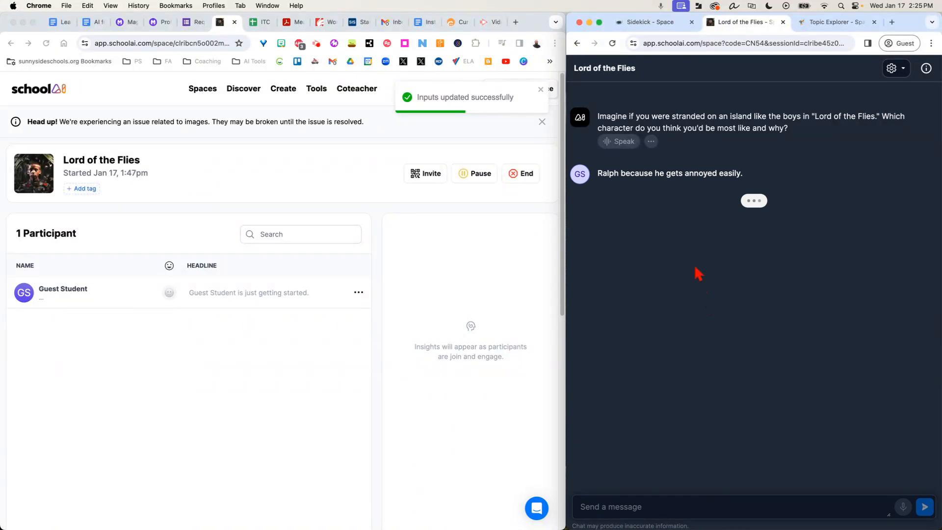
{"action": "mouse_move", "coordinate": [668, 204]}
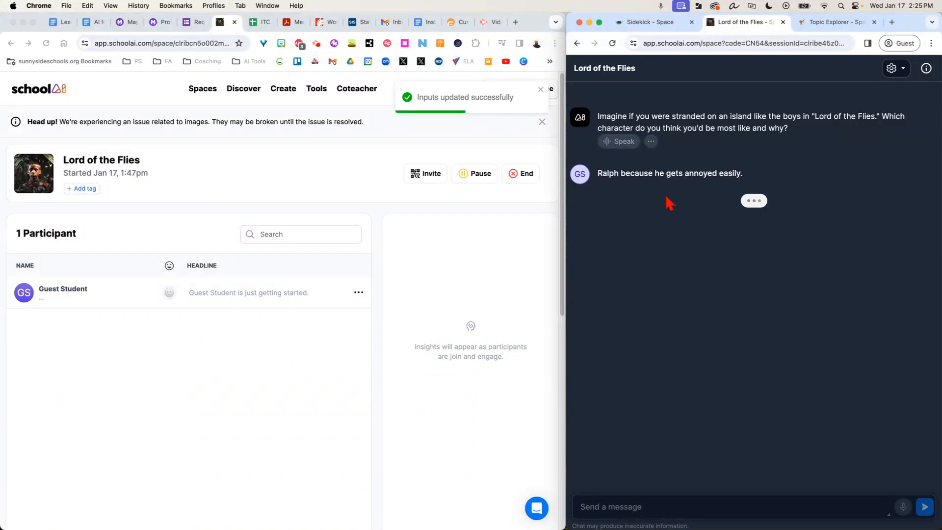
{"action": "mouse_move", "coordinate": [681, 194]}
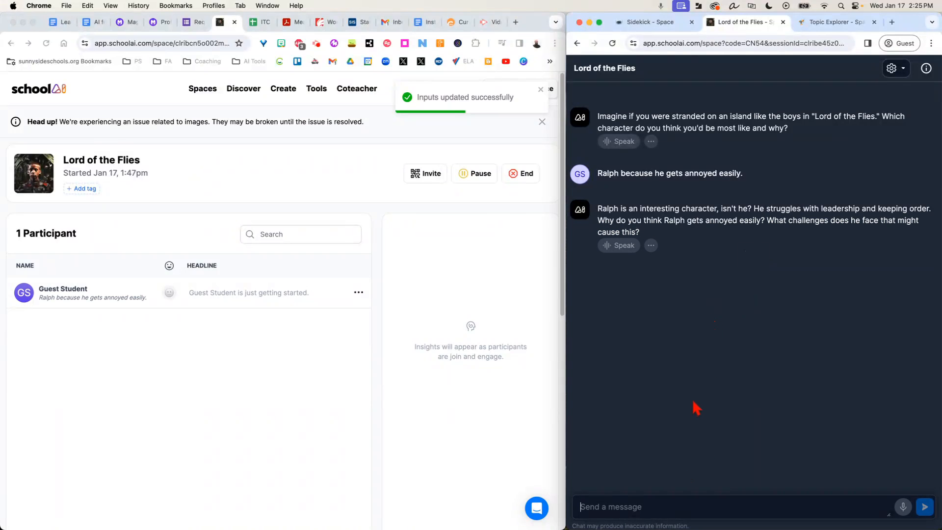
- Send a follow-up reply about what Ralph wants and Jack getting in his way
{"action": "left_click", "coordinate": [628, 506]}
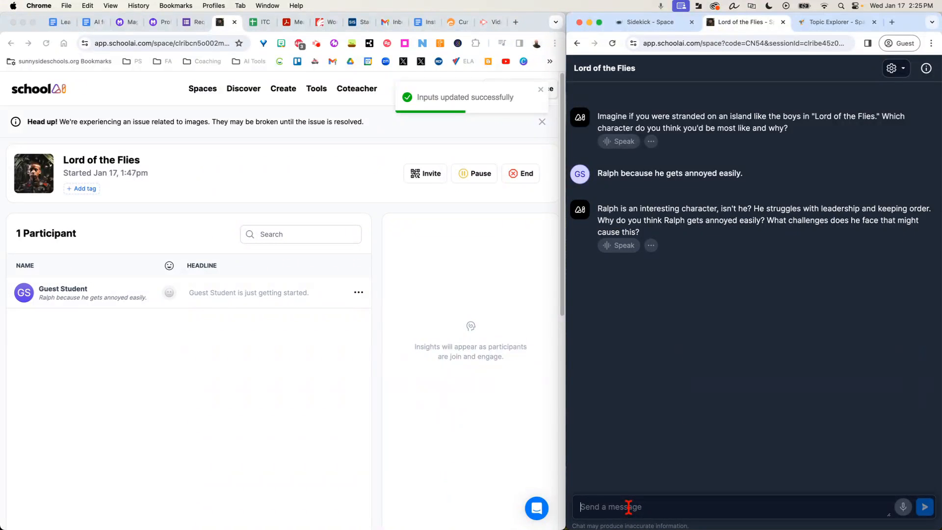
{"action": "type", "text": "He wants things to work, and"}
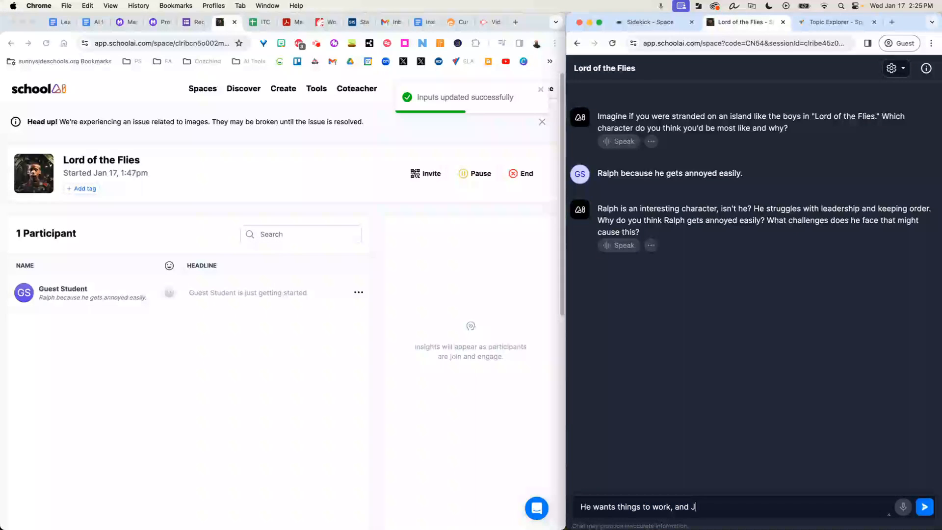
{"action": "type", "text": "Jack's gett"}
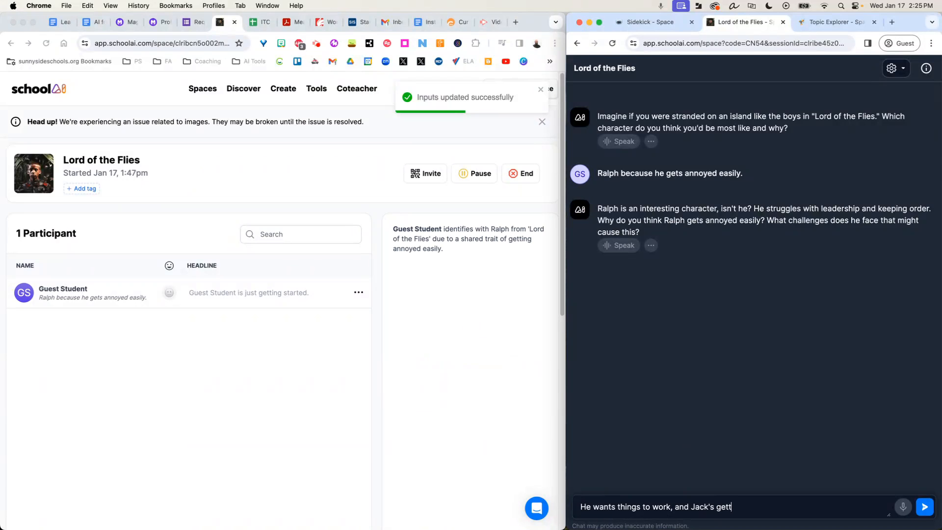
{"action": "type", "text": "ting in his a"}
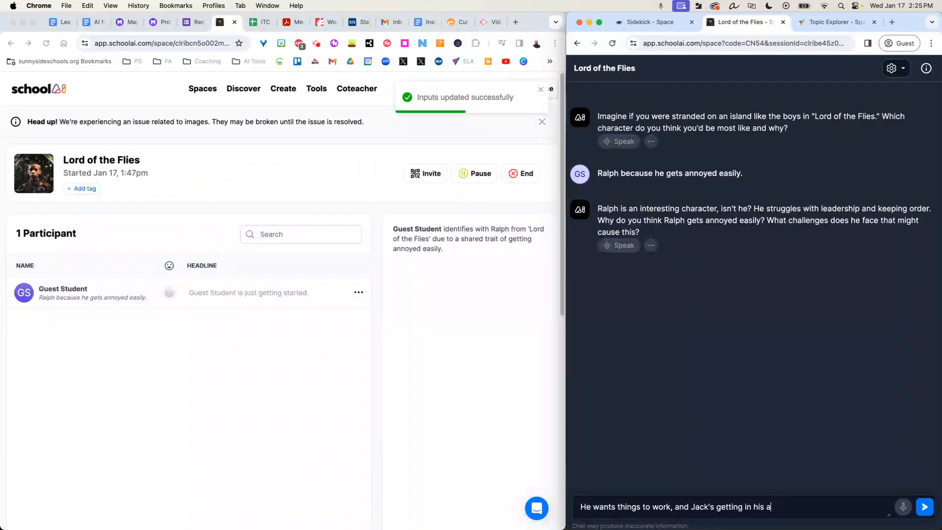
{"action": "left_click", "coordinate": [924, 507]}
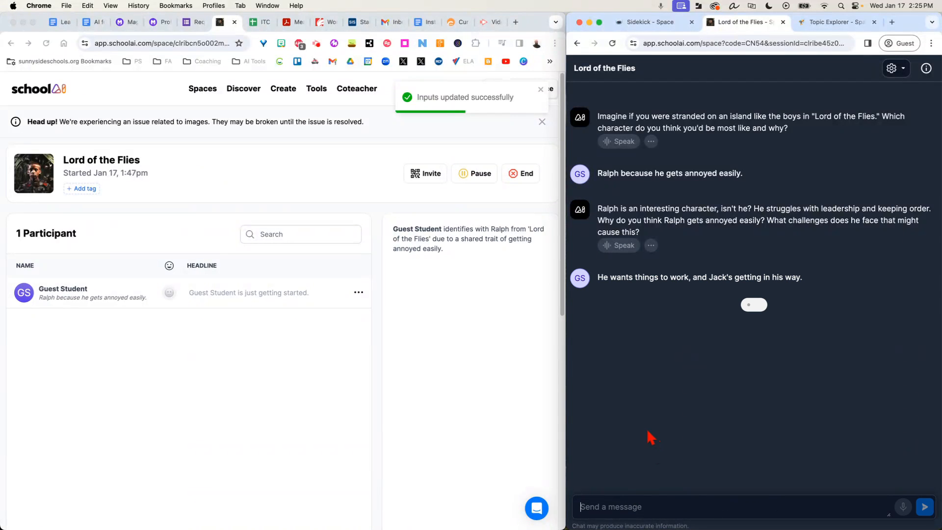
{"action": "mouse_move", "coordinate": [638, 401]}
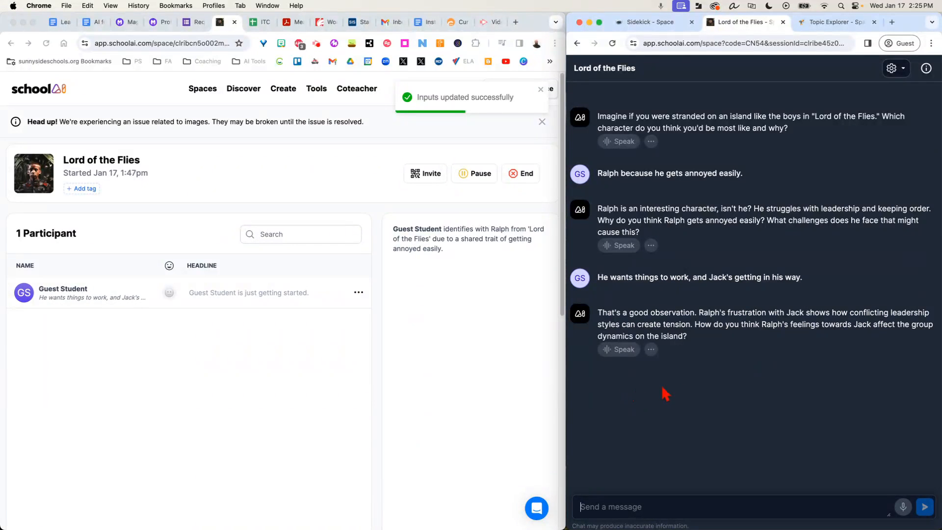
{"action": "mouse_move", "coordinate": [688, 386]}
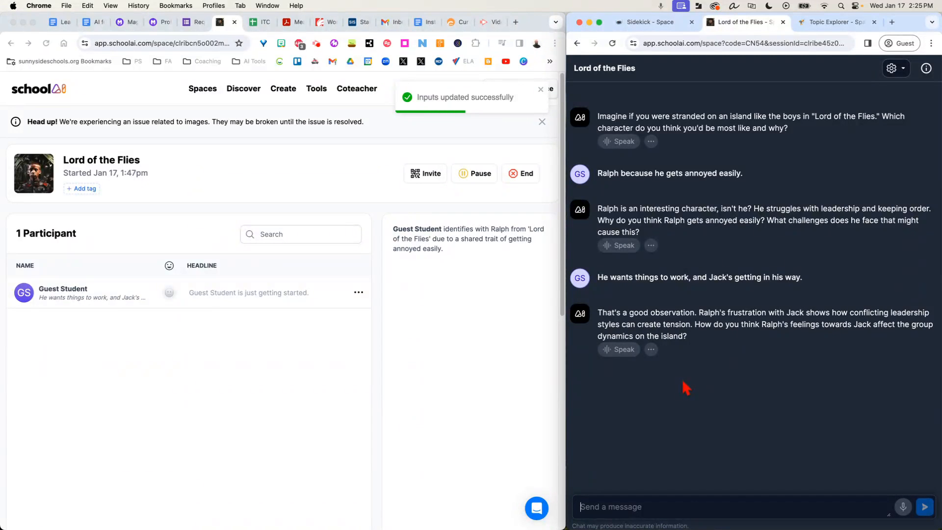
{"action": "mouse_move", "coordinate": [718, 292]}
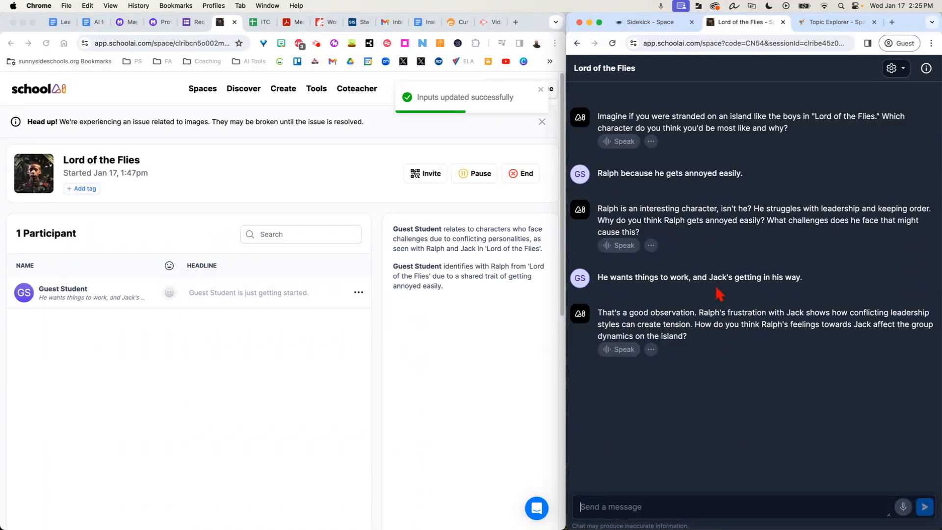
{"action": "mouse_move", "coordinate": [726, 303]}
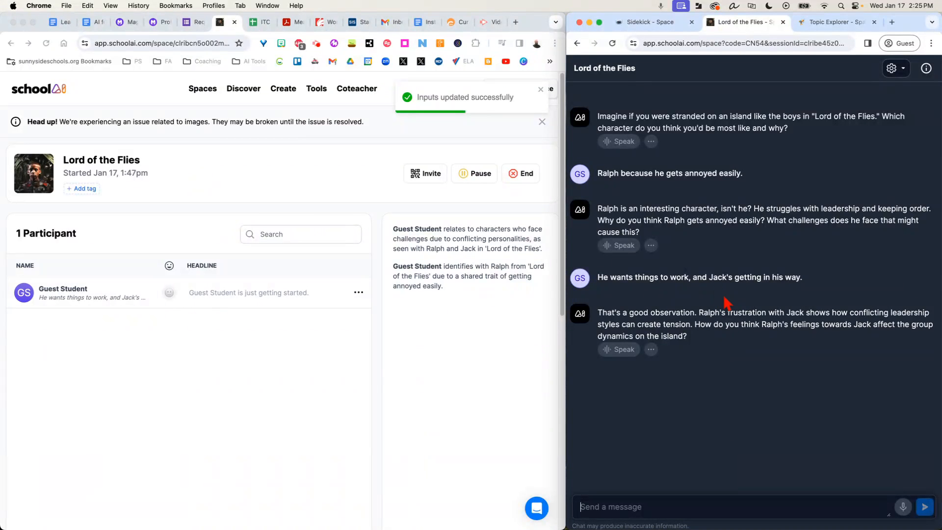
{"action": "mouse_move", "coordinate": [216, 370]}
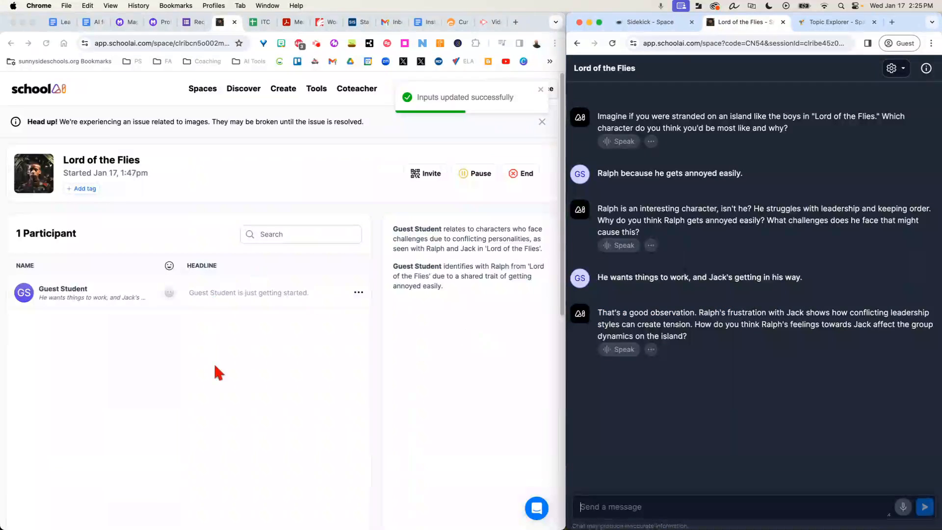
{"action": "mouse_move", "coordinate": [420, 232]}
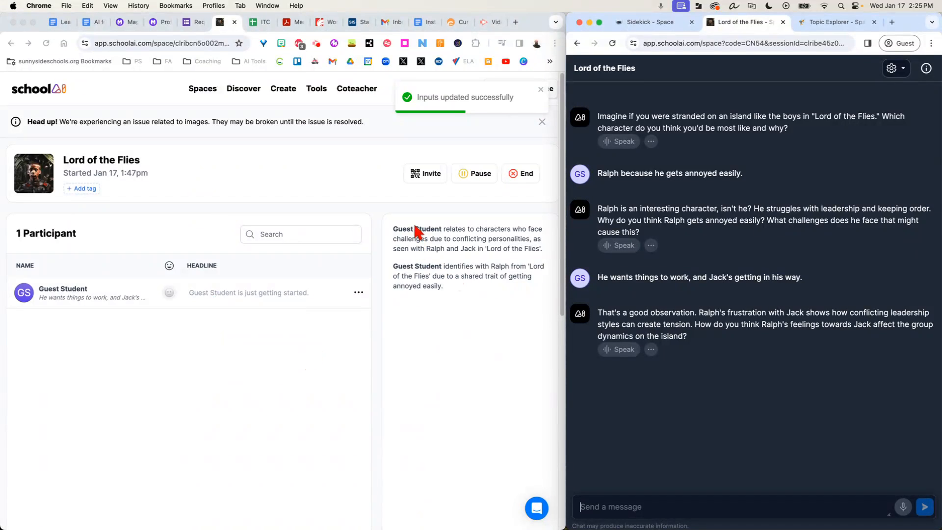
{"action": "mouse_move", "coordinate": [412, 295]}
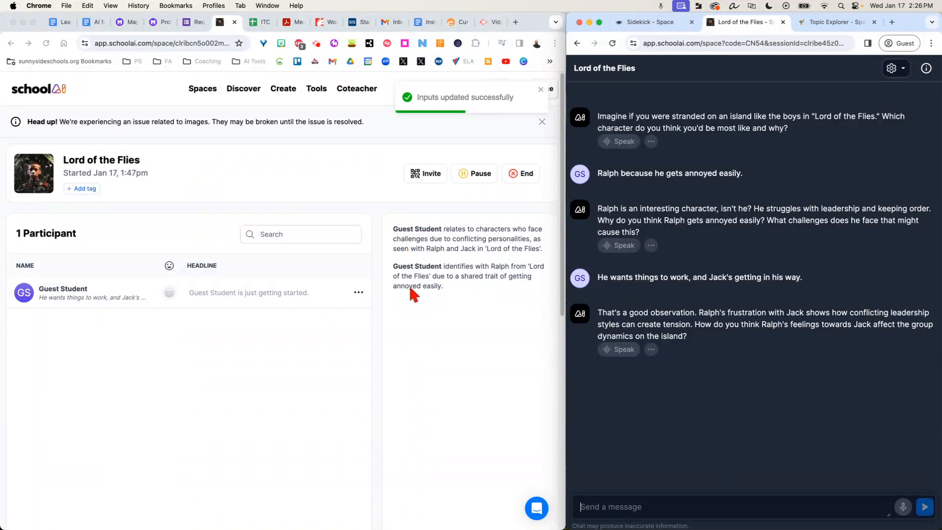
{"action": "mouse_move", "coordinate": [386, 304]}
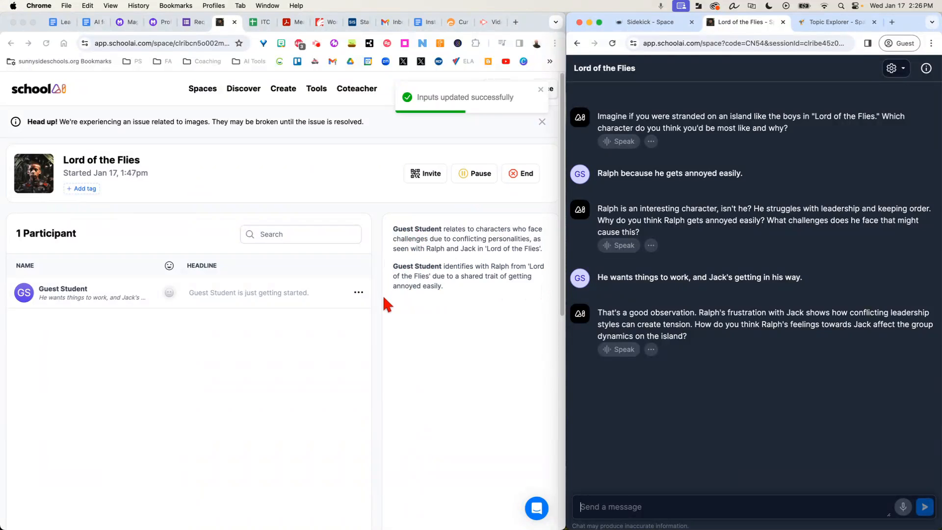
{"action": "mouse_move", "coordinate": [401, 263]}
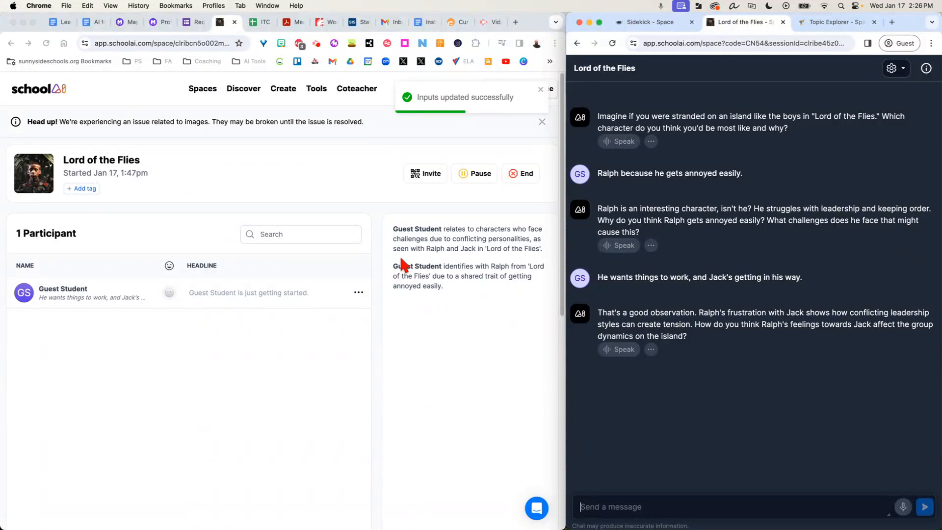
{"action": "mouse_move", "coordinate": [230, 300]}
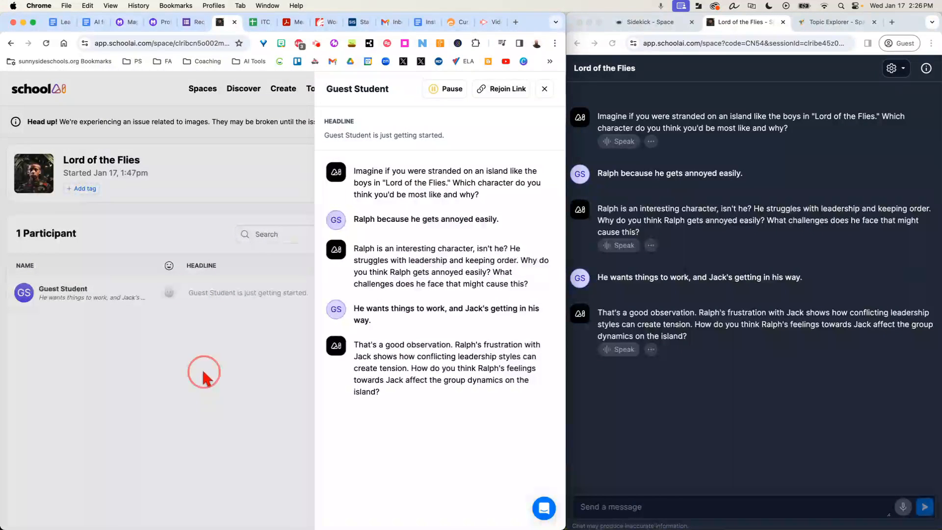
- Close the guest student's conversation transcript panel on the dashboard
{"action": "left_click", "coordinate": [543, 89]}
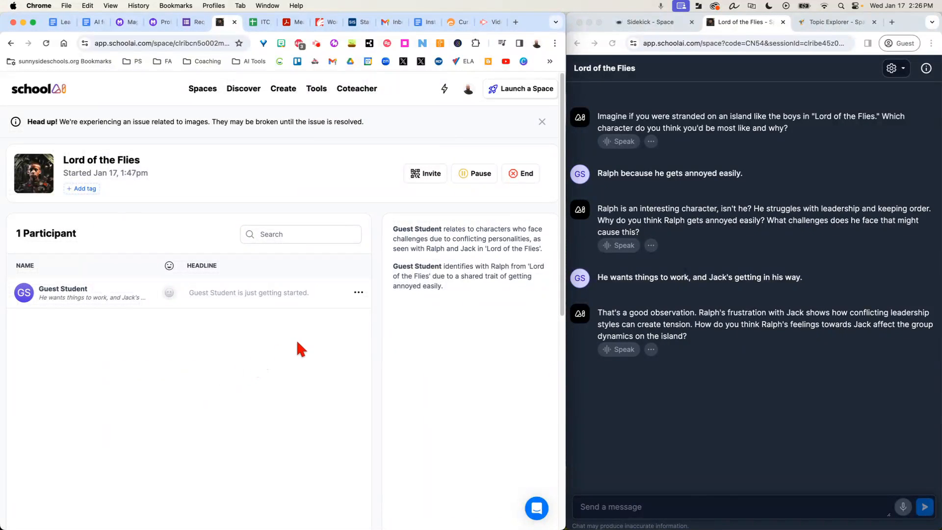
- Switch to the Topic Explorer chat and scroll down to the animal migration exchange
{"action": "left_click", "coordinate": [830, 22]}
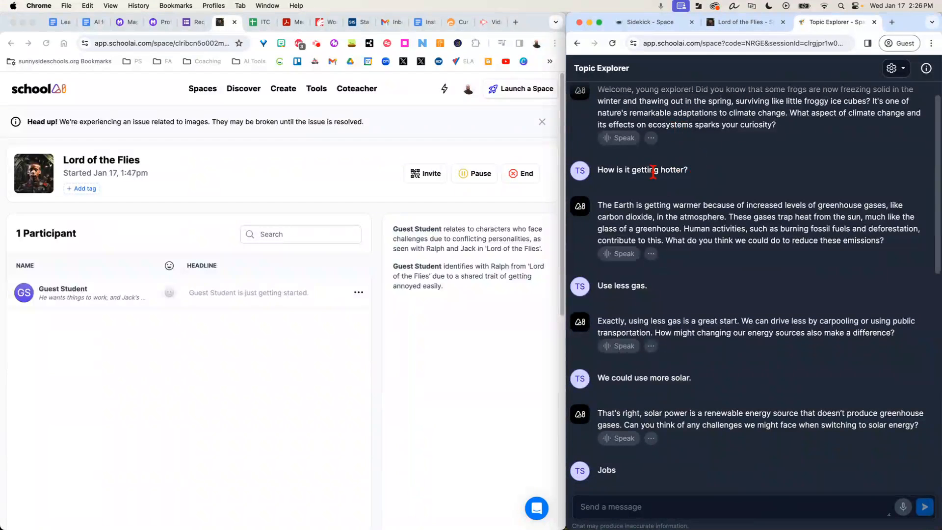
{"action": "mouse_move", "coordinate": [721, 153]}
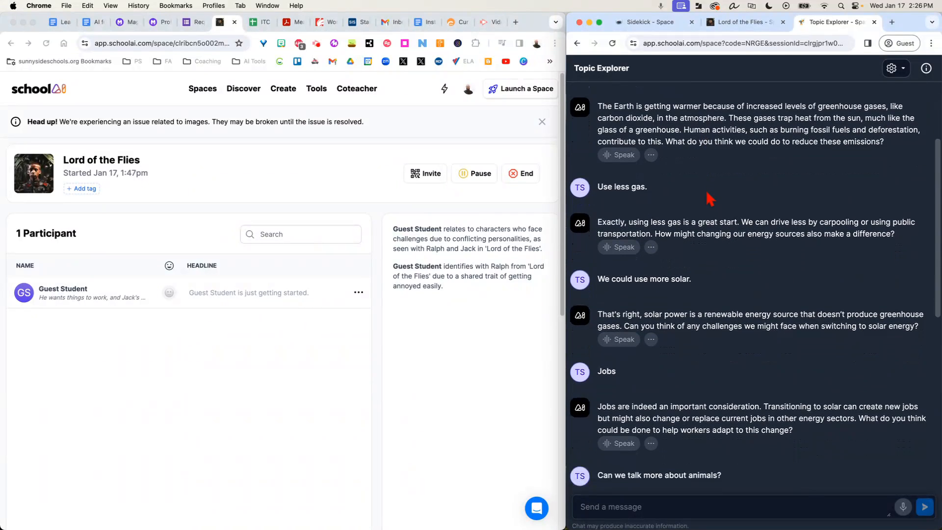
{"action": "scroll", "scroll_direction": "down", "scroll_amount": 3}
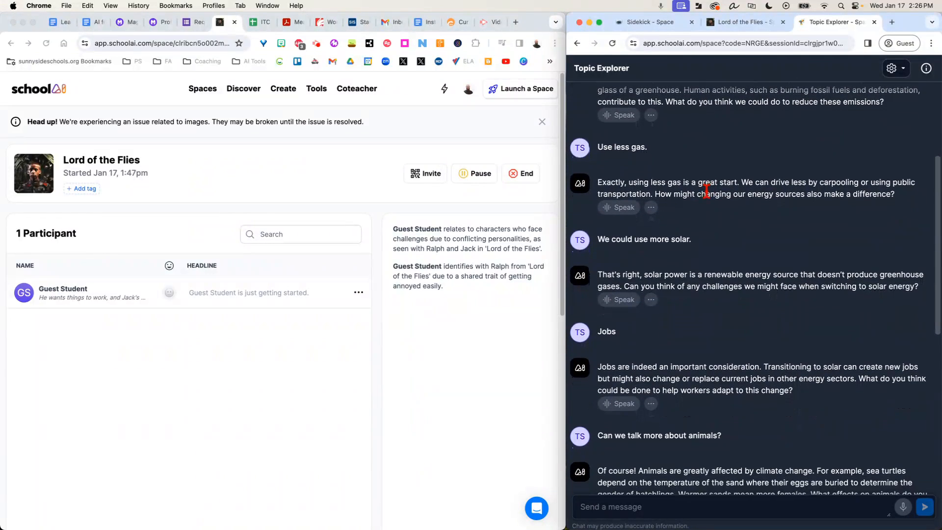
{"action": "scroll", "scroll_direction": "down", "scroll_amount": 3}
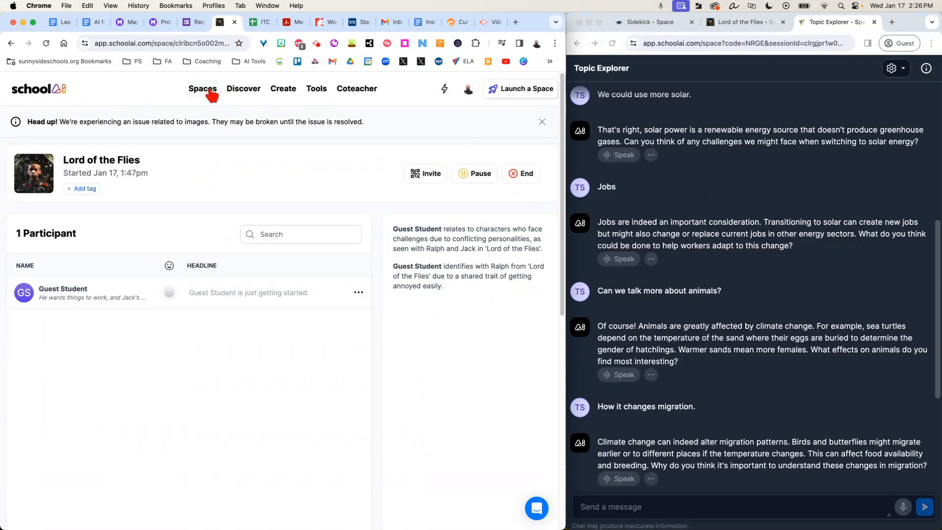
- From Spaces, open the Topic Explorer session launched 01/12/24
{"action": "left_click", "coordinate": [202, 88]}
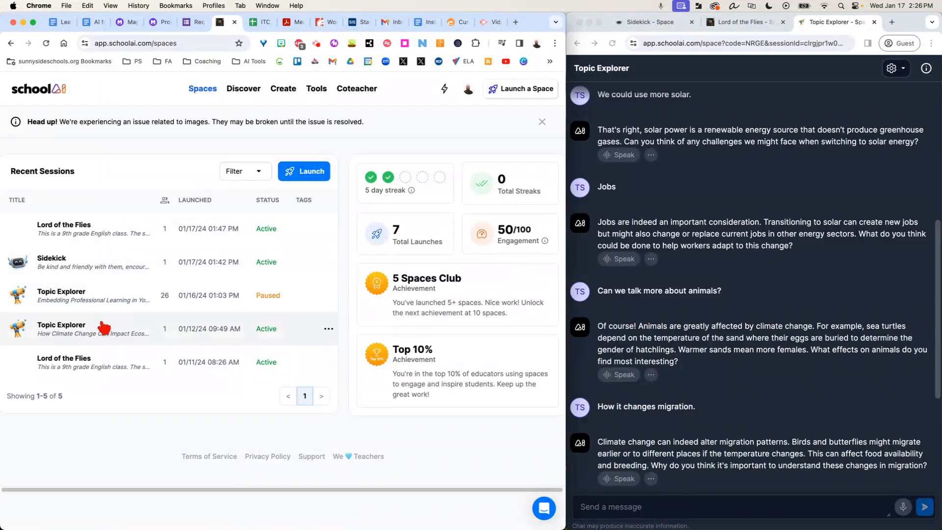
{"action": "left_click", "coordinate": [61, 324]}
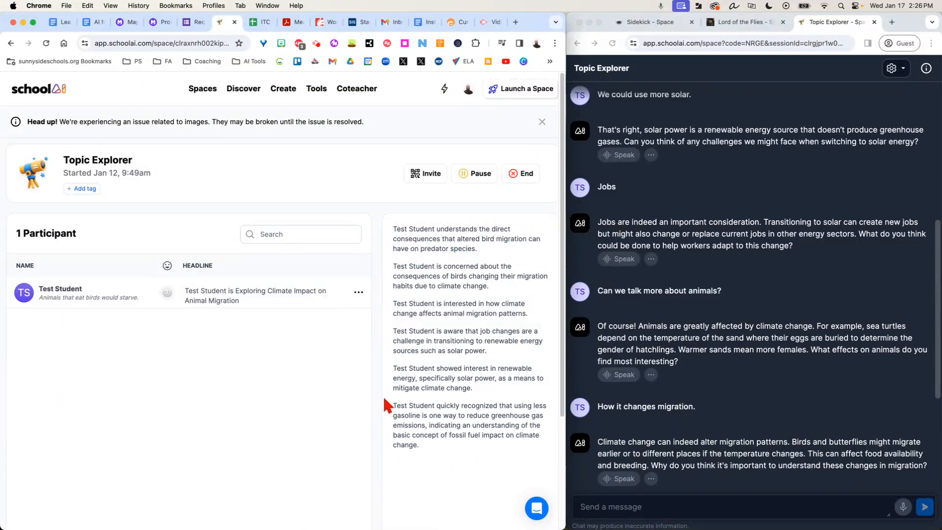
{"action": "mouse_move", "coordinate": [645, 25]}
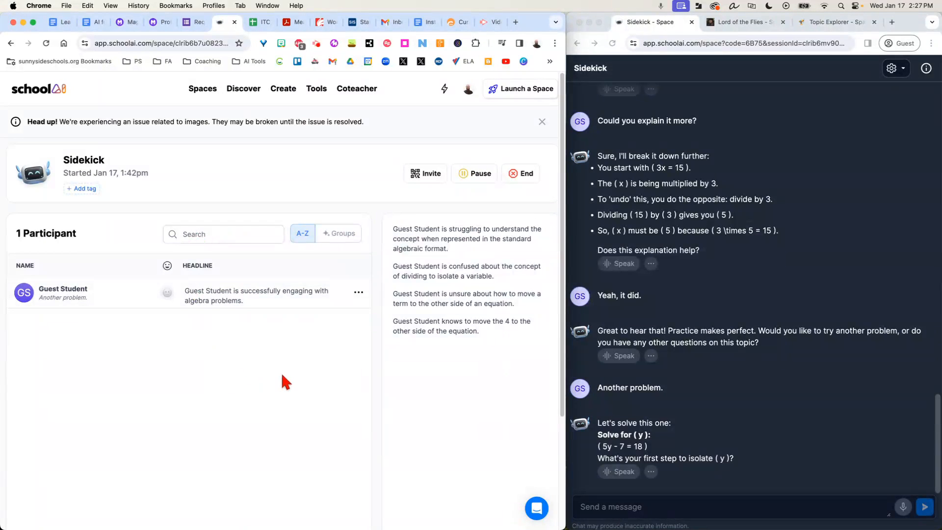
{"action": "mouse_move", "coordinate": [356, 366]}
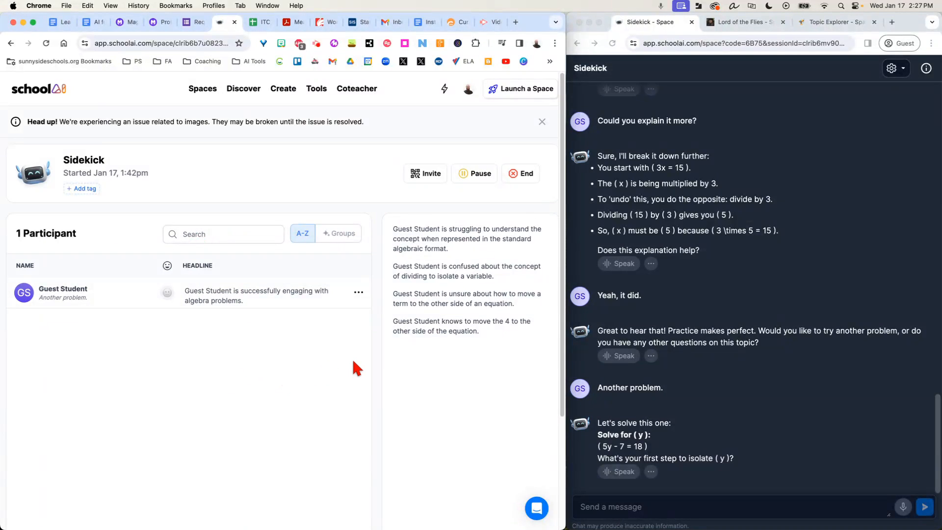
{"action": "mouse_move", "coordinate": [362, 376]}
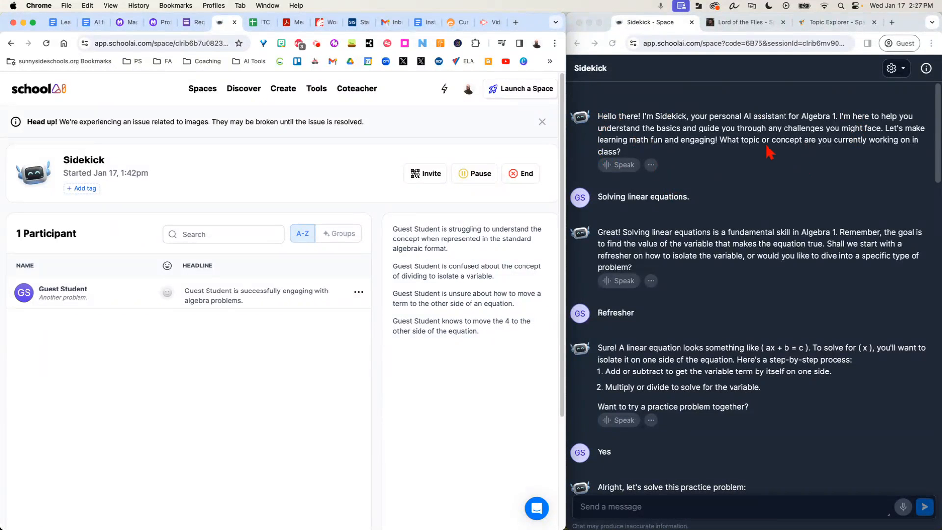
{"action": "mouse_move", "coordinate": [684, 247]}
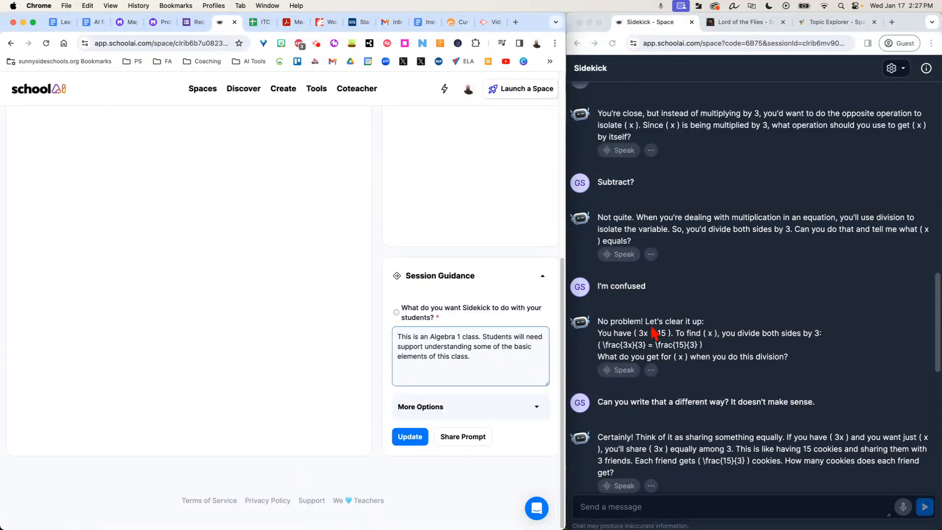
{"action": "mouse_move", "coordinate": [470, 227]}
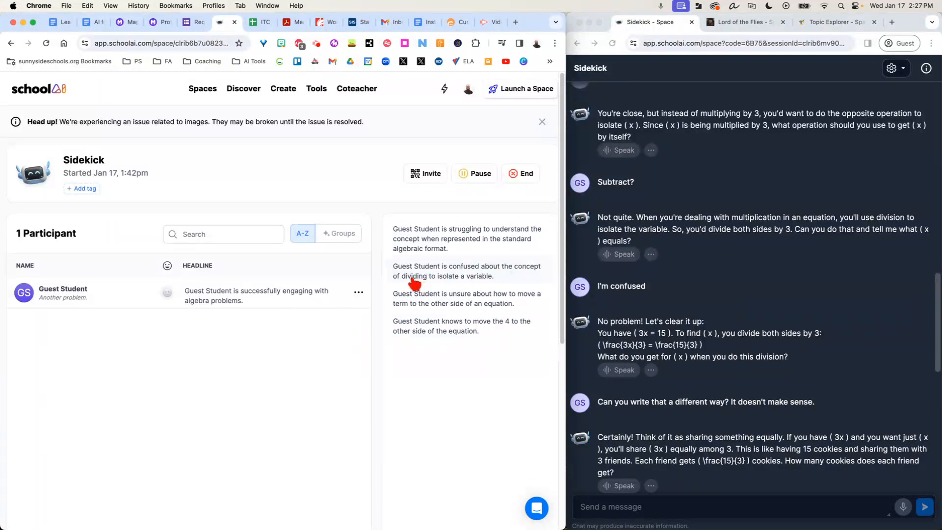
{"action": "mouse_move", "coordinate": [487, 285]}
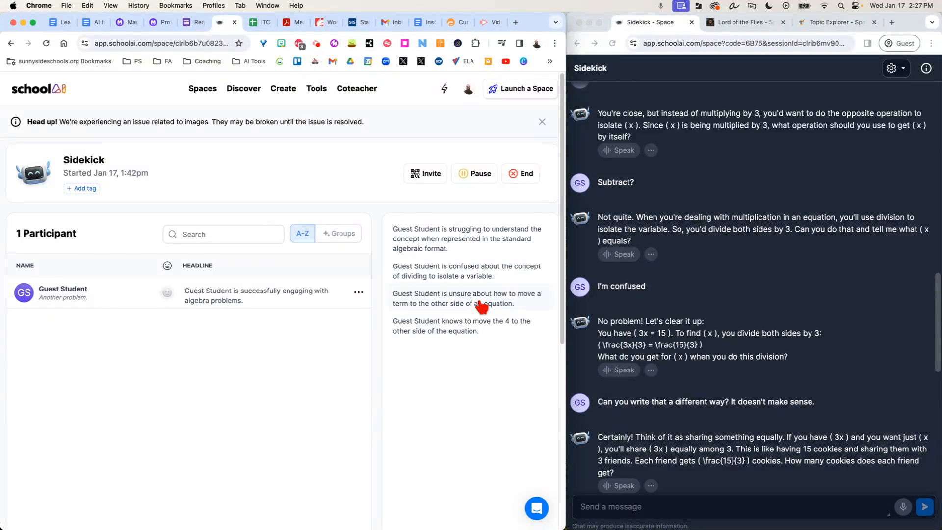
{"action": "mouse_move", "coordinate": [480, 305]}
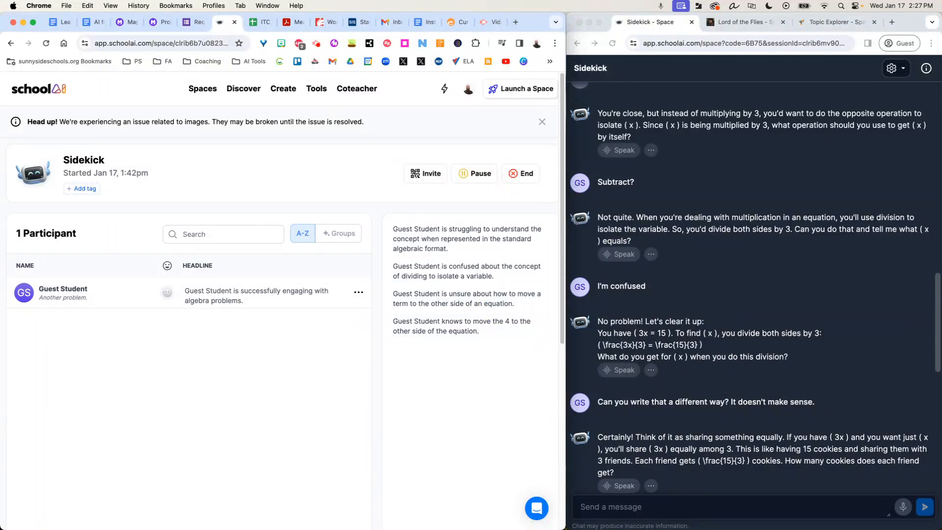